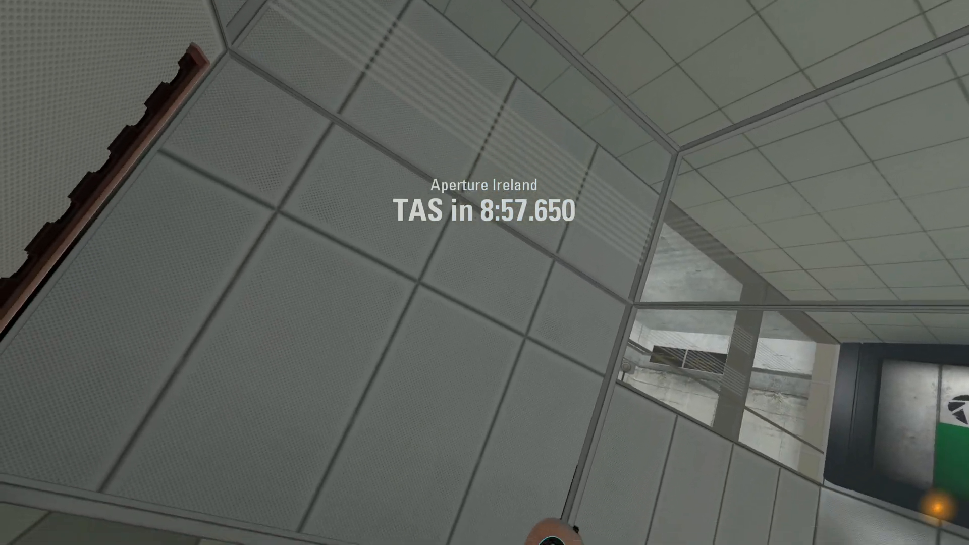
pyautogui.moveTo(485, 272)
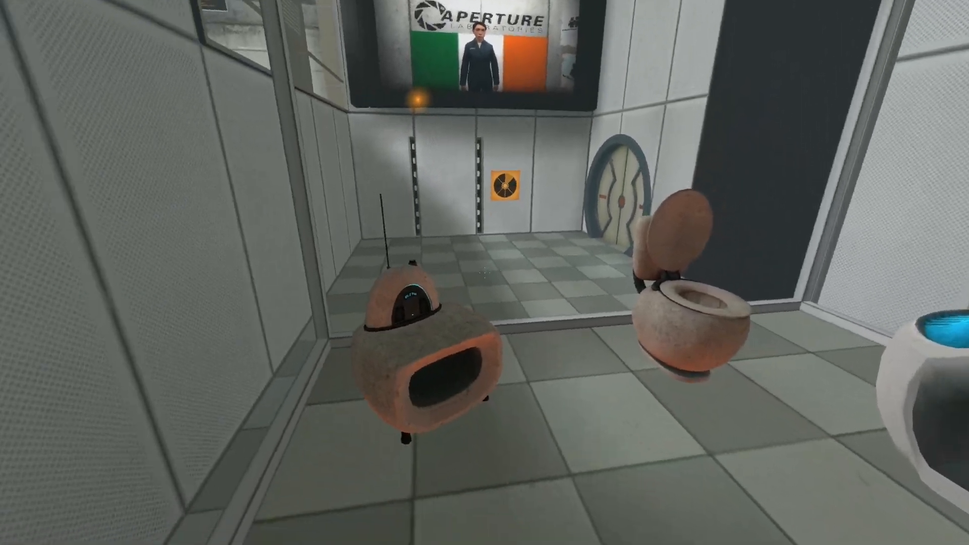
pyautogui.moveTo(484, 273)
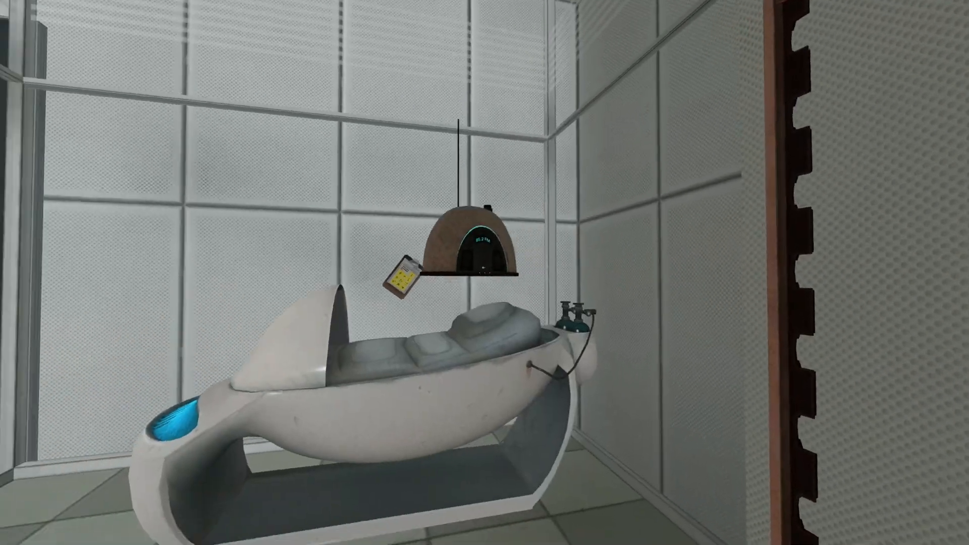
pyautogui.moveTo(485, 272)
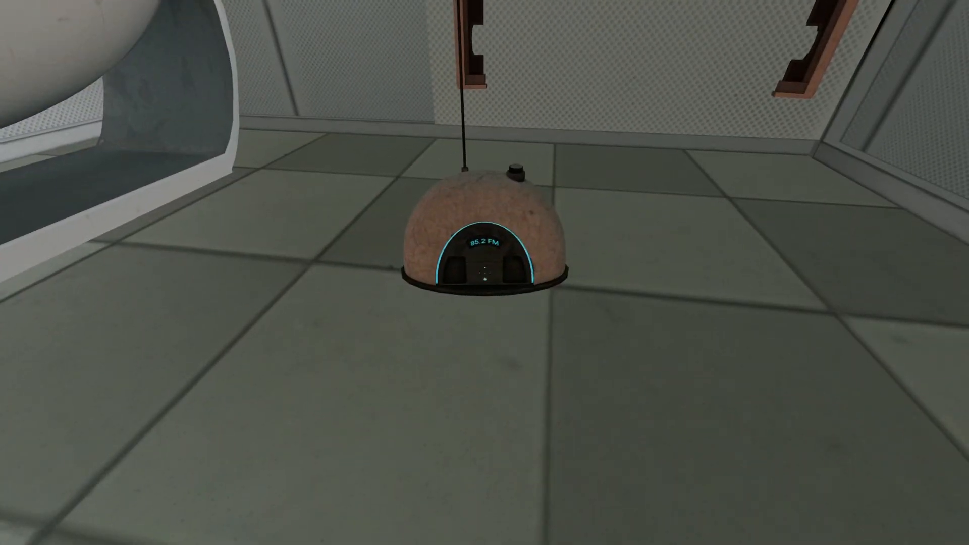
pyautogui.moveTo(485, 273)
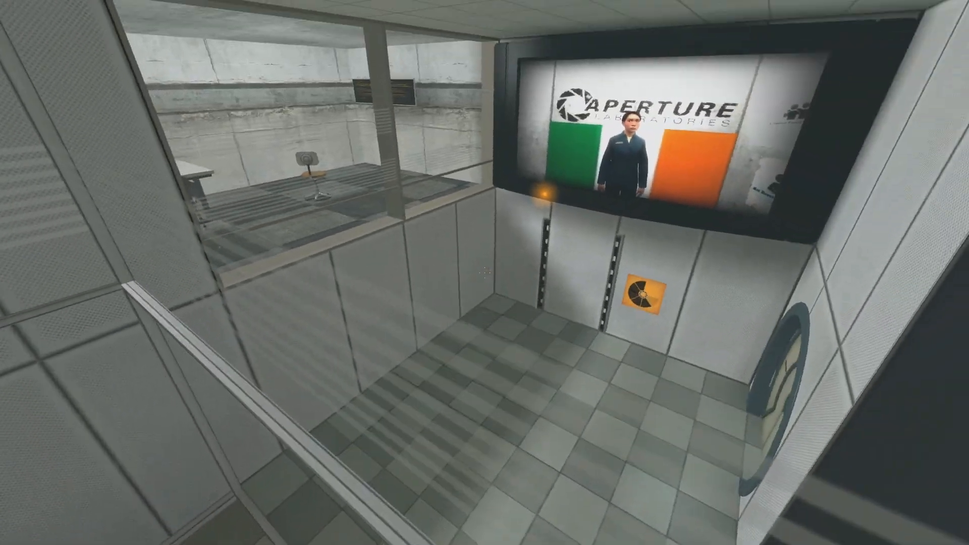
pyautogui.moveTo(485, 273)
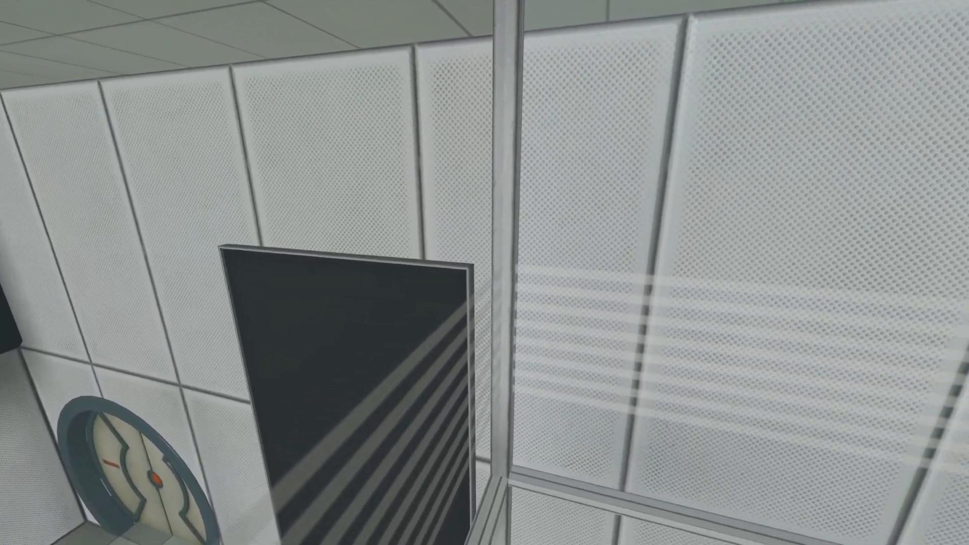
pyautogui.moveTo(485, 273)
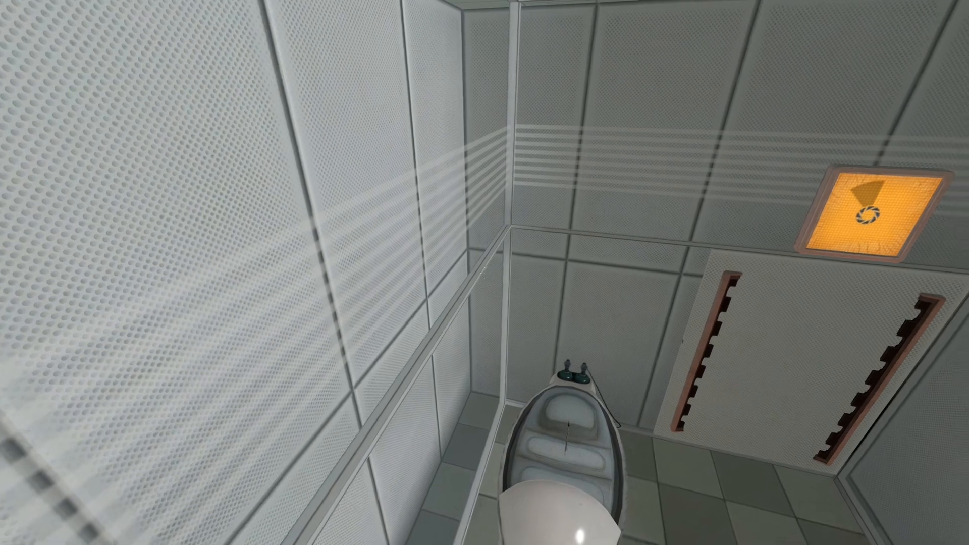